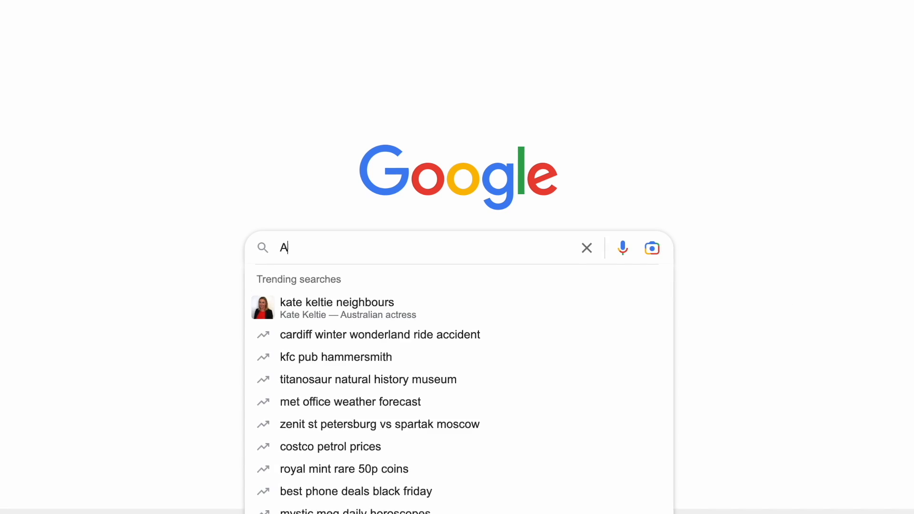
# Step: Search Google for 'LEXAA GIVE ME CODE BIRD GAM' to find bird game code
pyautogui.write('LEXAA GIVE ME CODE BIRD GAM')
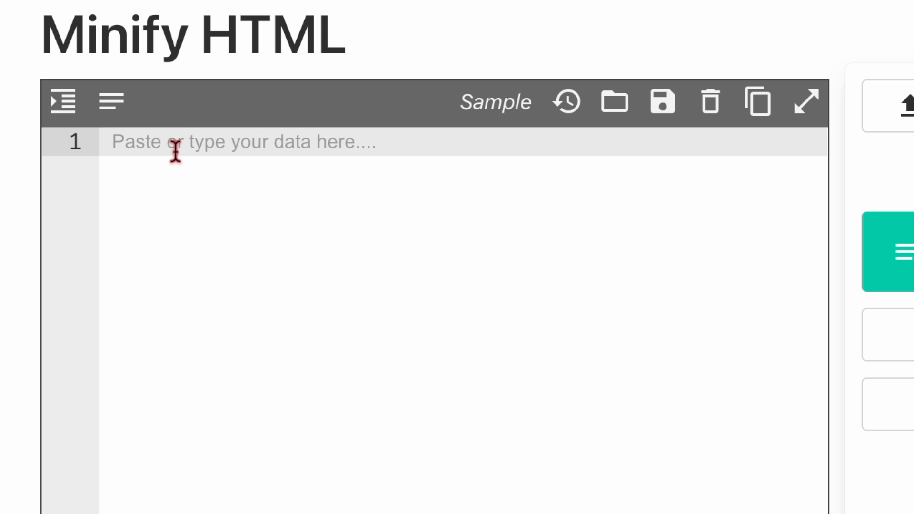
# Step: Paste the game's HTML into the Minify HTML input and minify it
pyautogui.rightClick(178, 151)
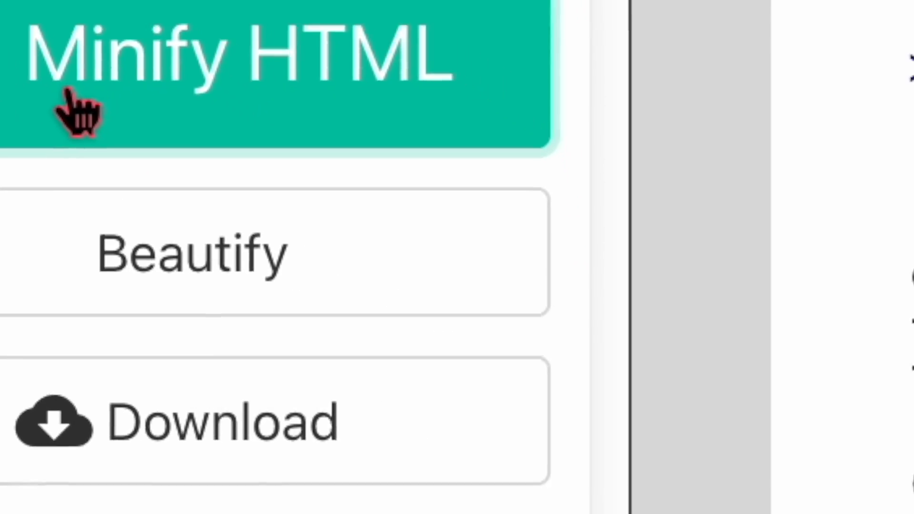
pyautogui.click(274, 58)
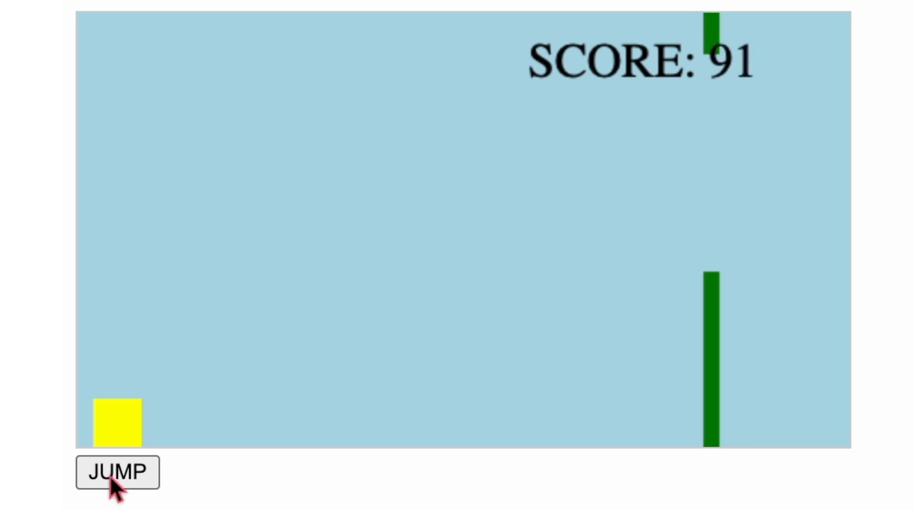
# Step: Keep the yellow square flying between the pipes using the JUMP button
pyautogui.click(117, 472)
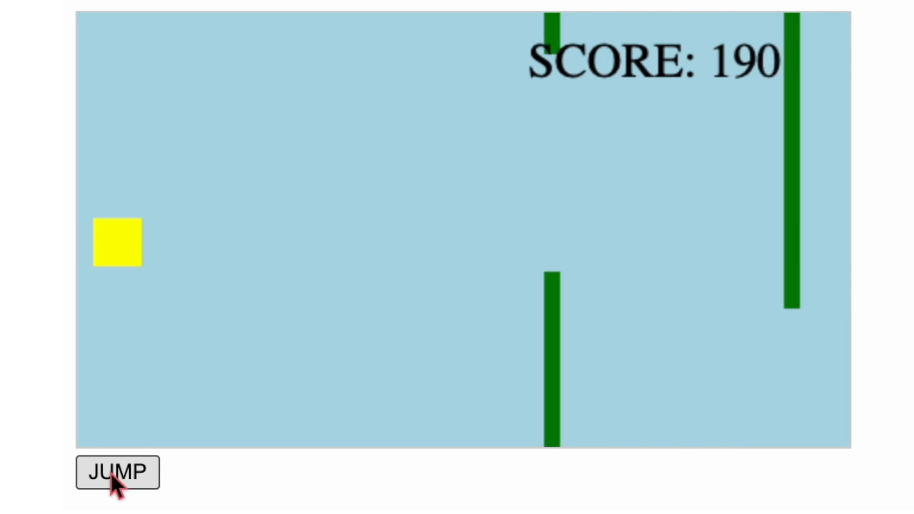
pyautogui.click(116, 471)
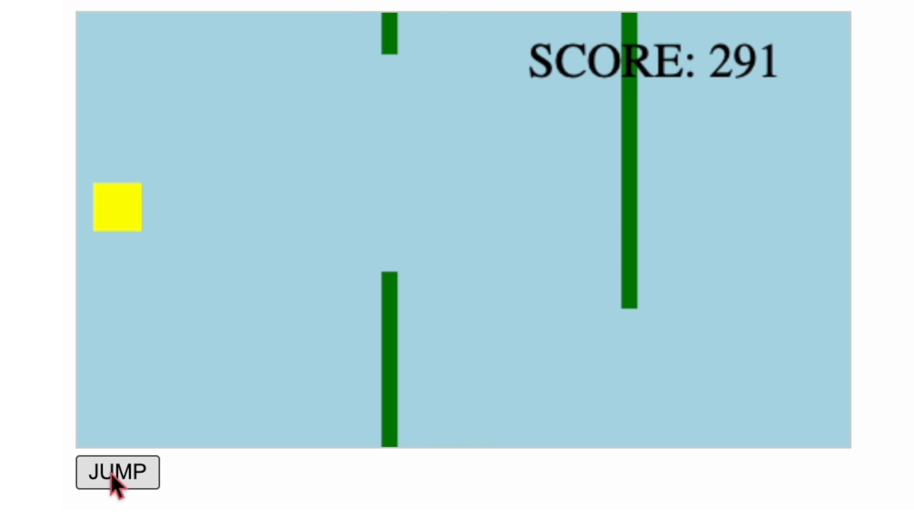
pyautogui.click(116, 472)
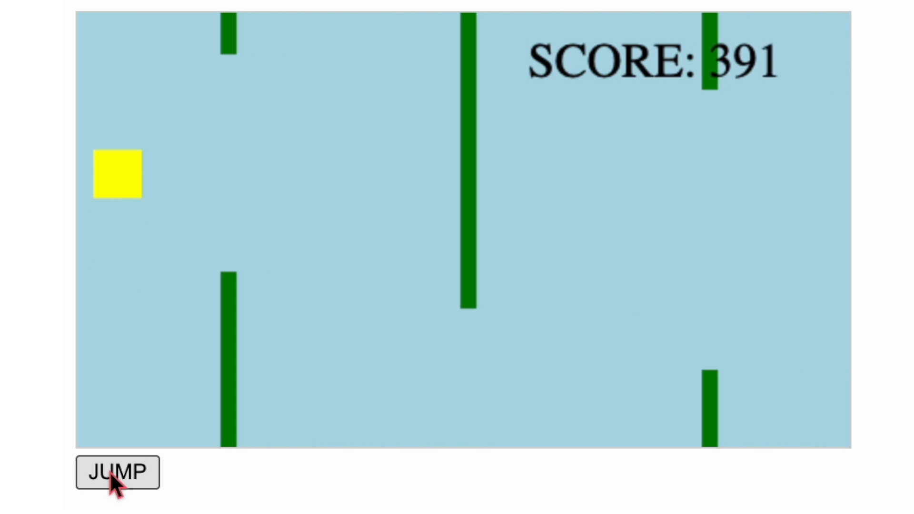